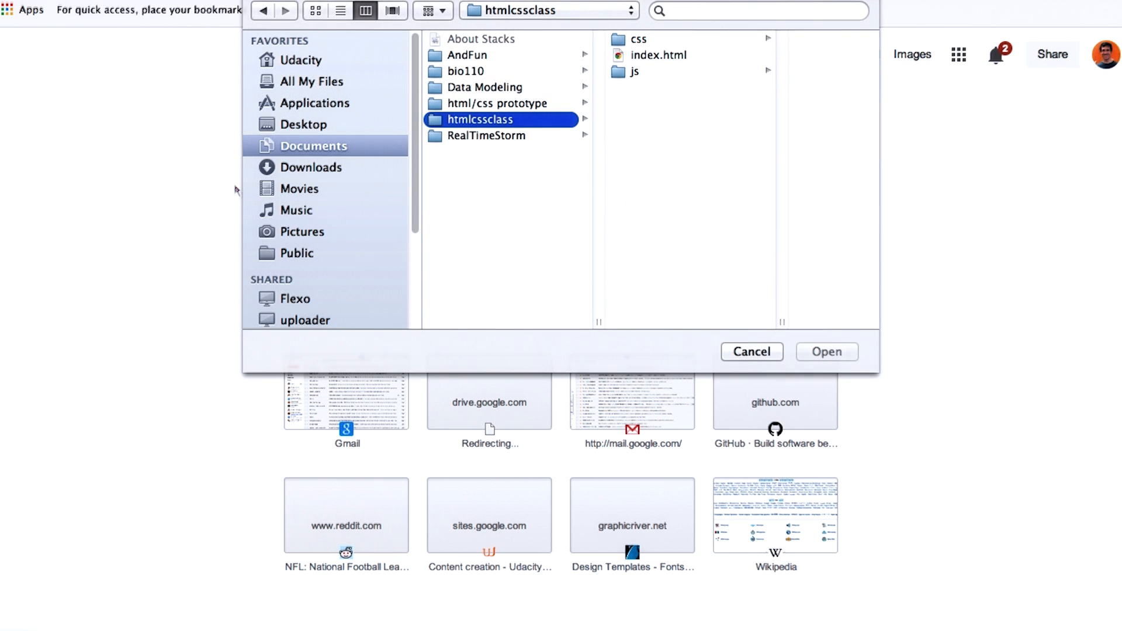
Load htmlcssclass/index.html so the Jane Doette profile page displays
click(658, 55)
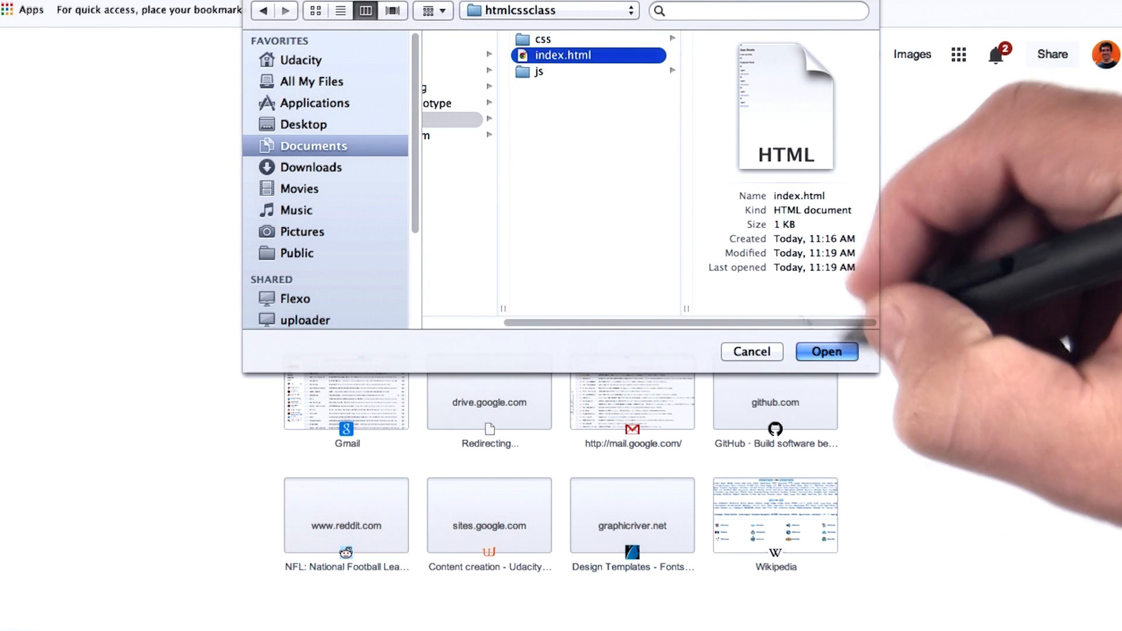
click(827, 351)
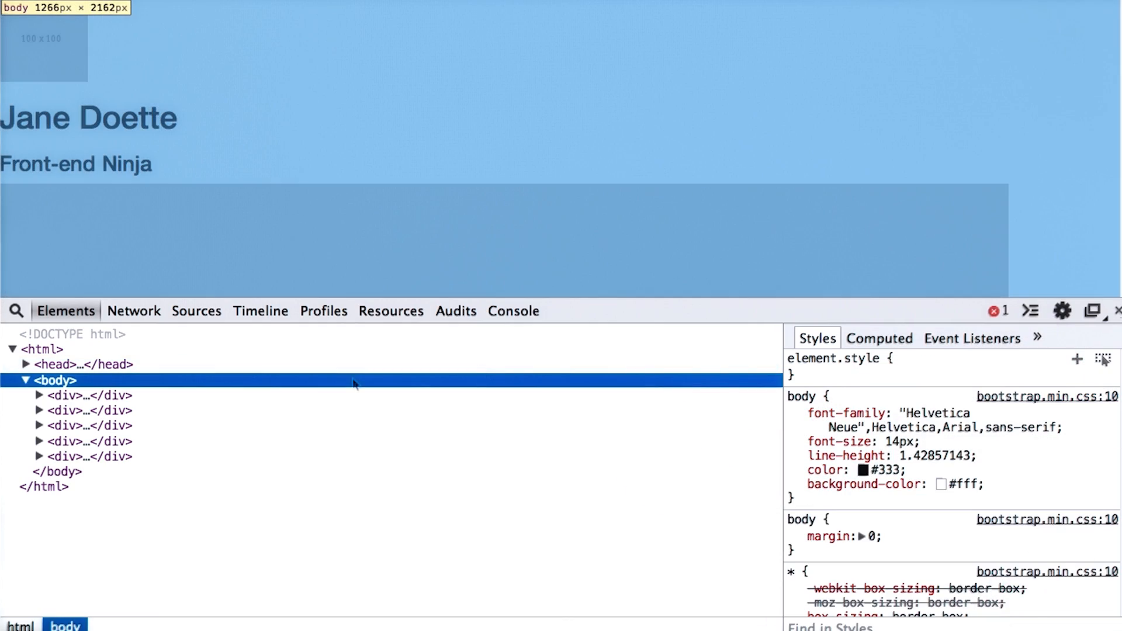
Select and expand the first div under body to show its two child divs
click(76, 395)
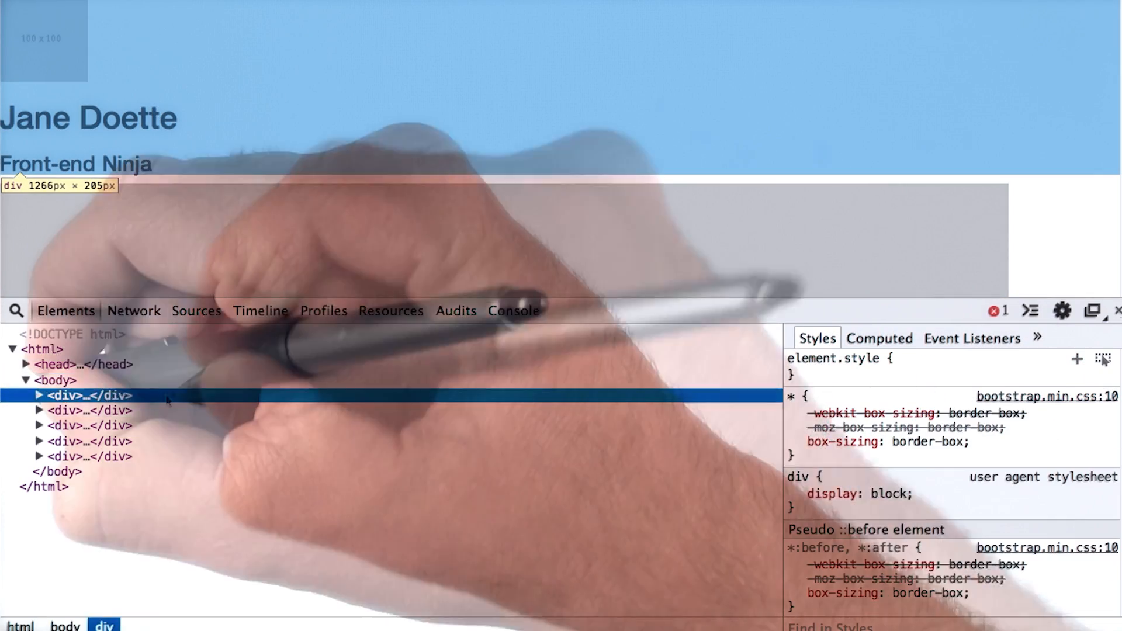
click(40, 395)
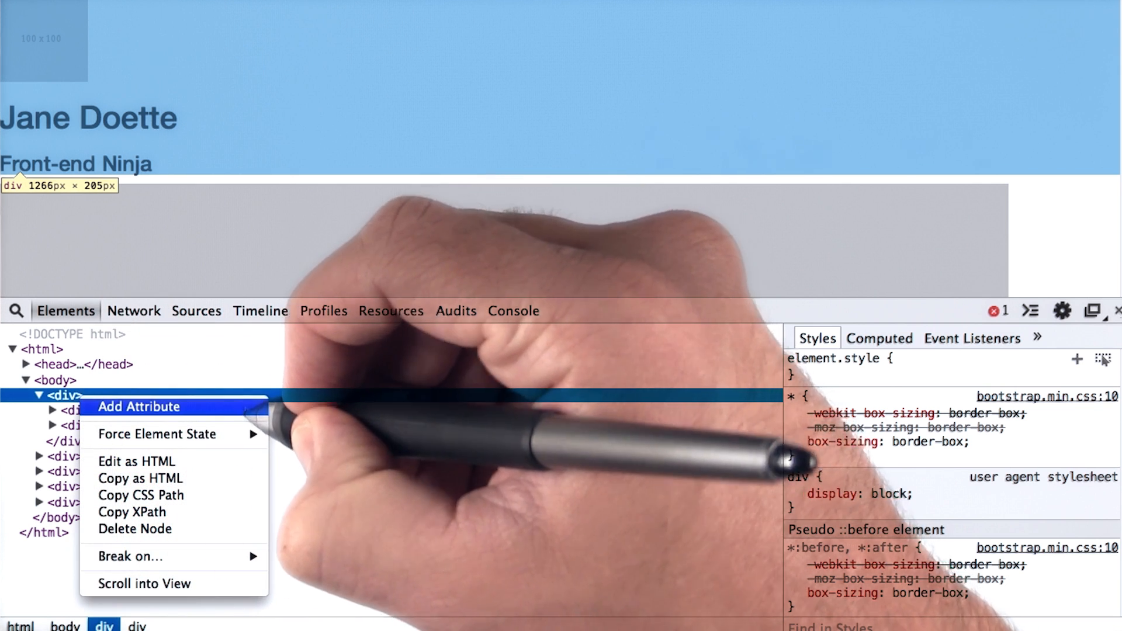
Add class="row" as a new attribute on the first body div
click(139, 407)
text( class="row")
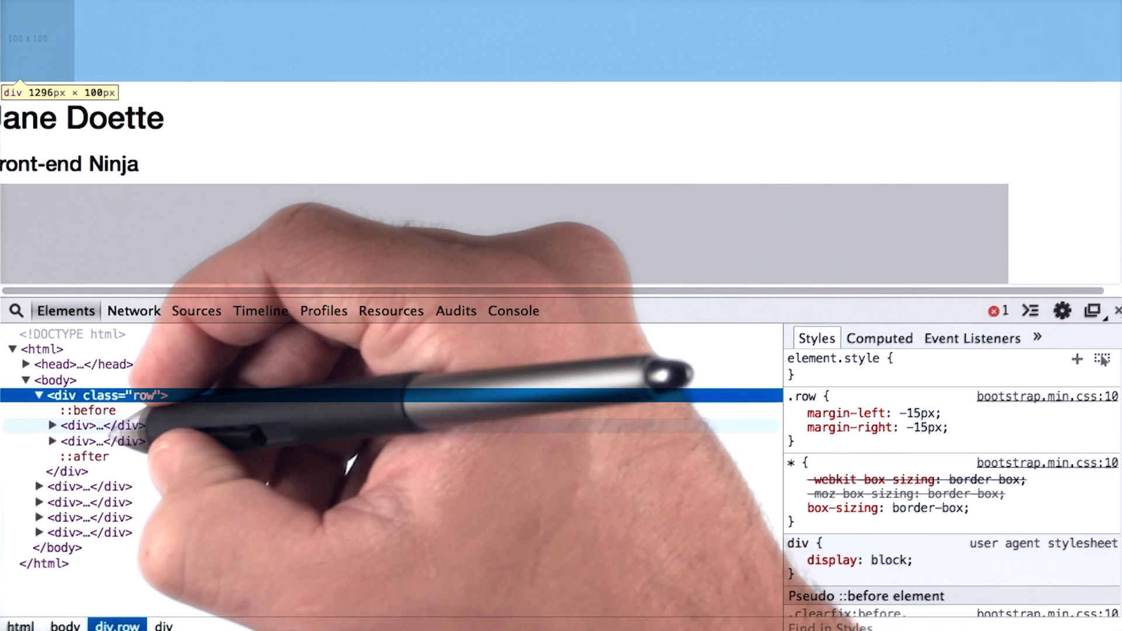
Add class="col-md-6" to the first child div of the row and commit it
right_click(76, 426)
text(class="col)
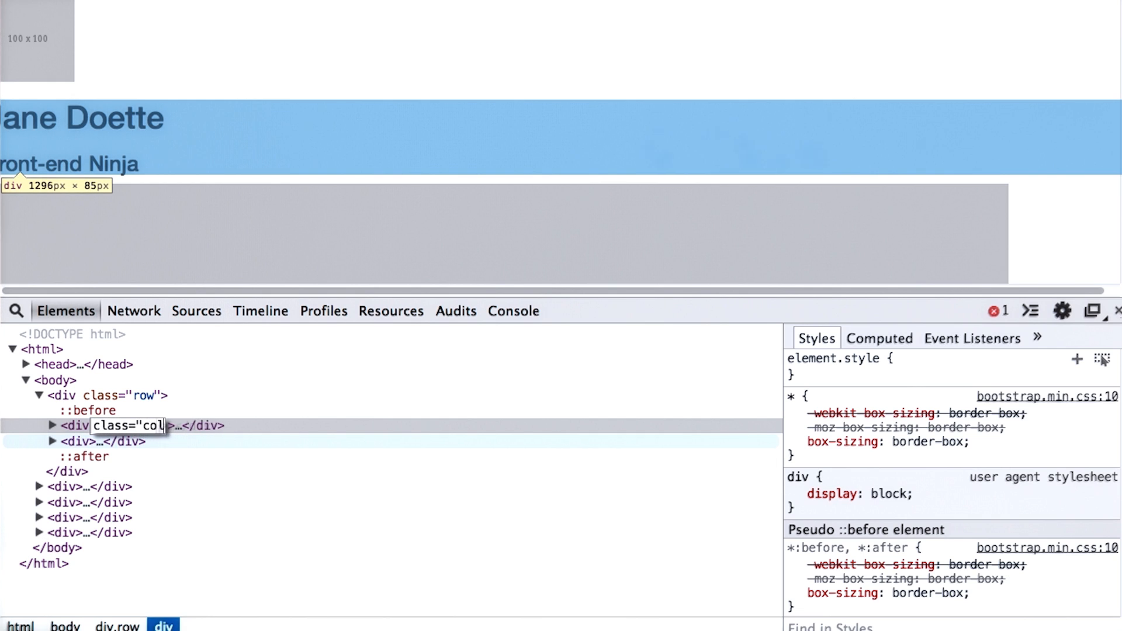
text(-md)
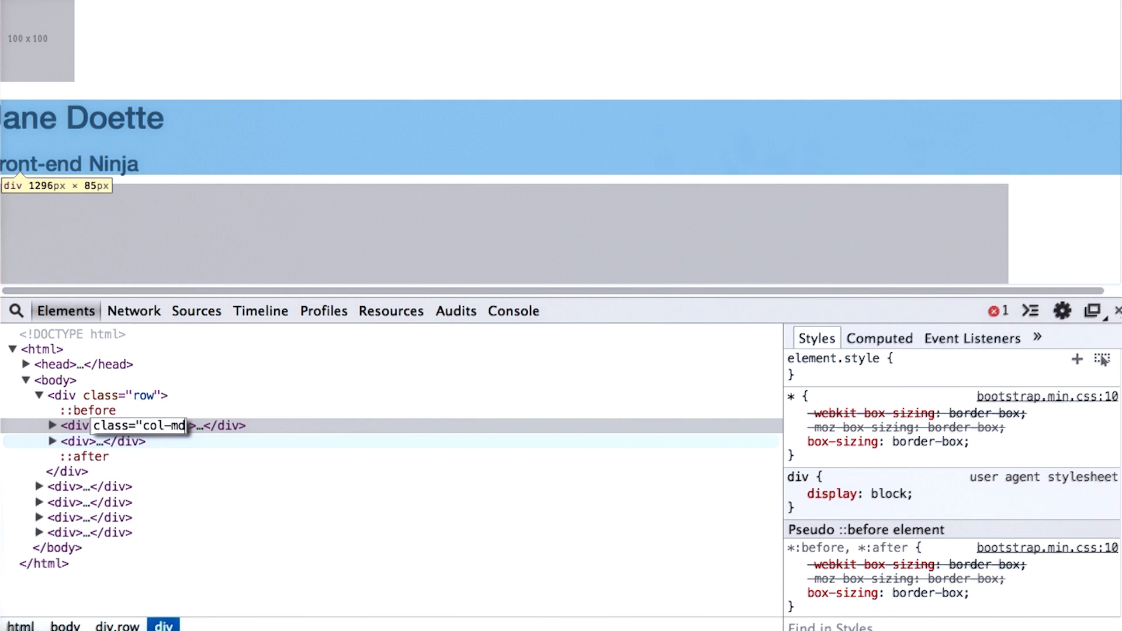
text(-6")
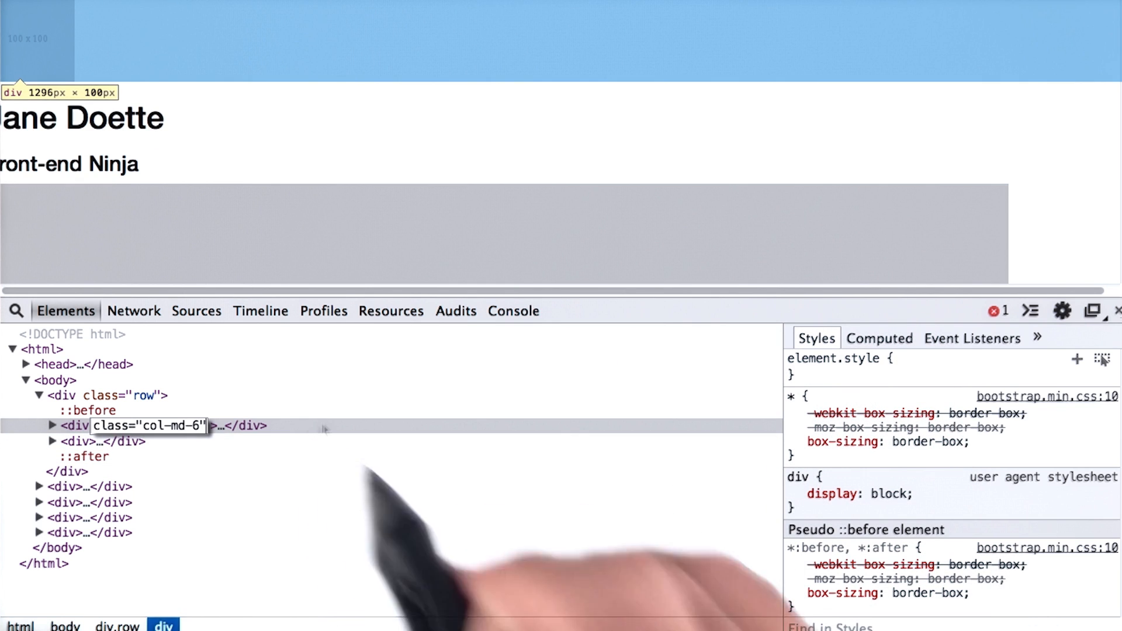
click(150, 426)
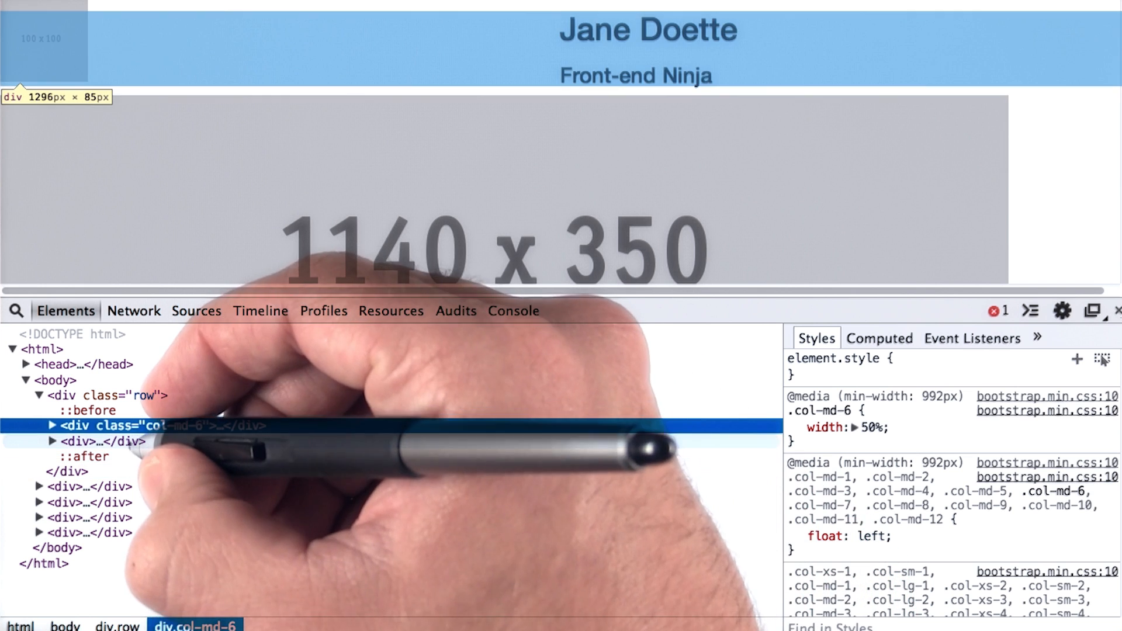
Add class="col-md-6" to the second child div so both halves sit side by side
right_click(88, 442)
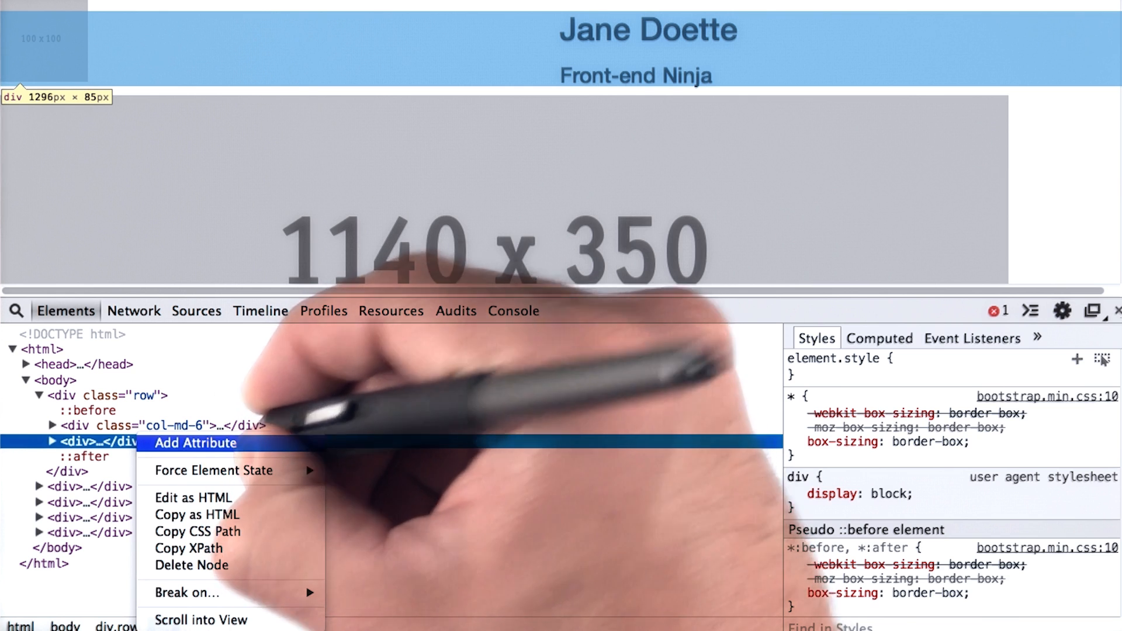
click(196, 443)
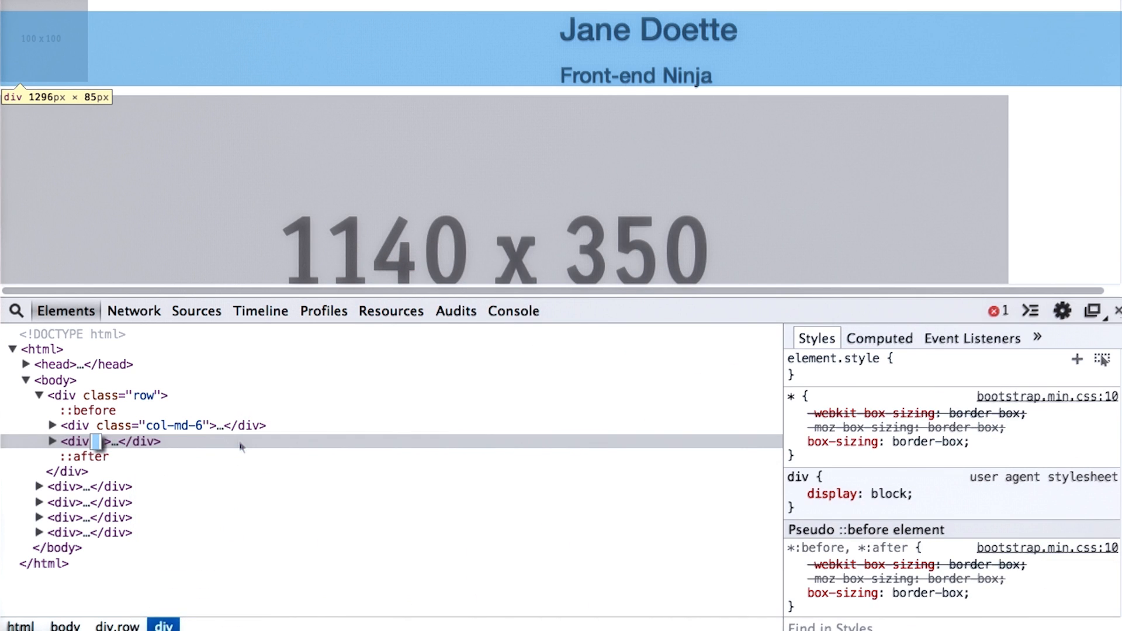
text(class)
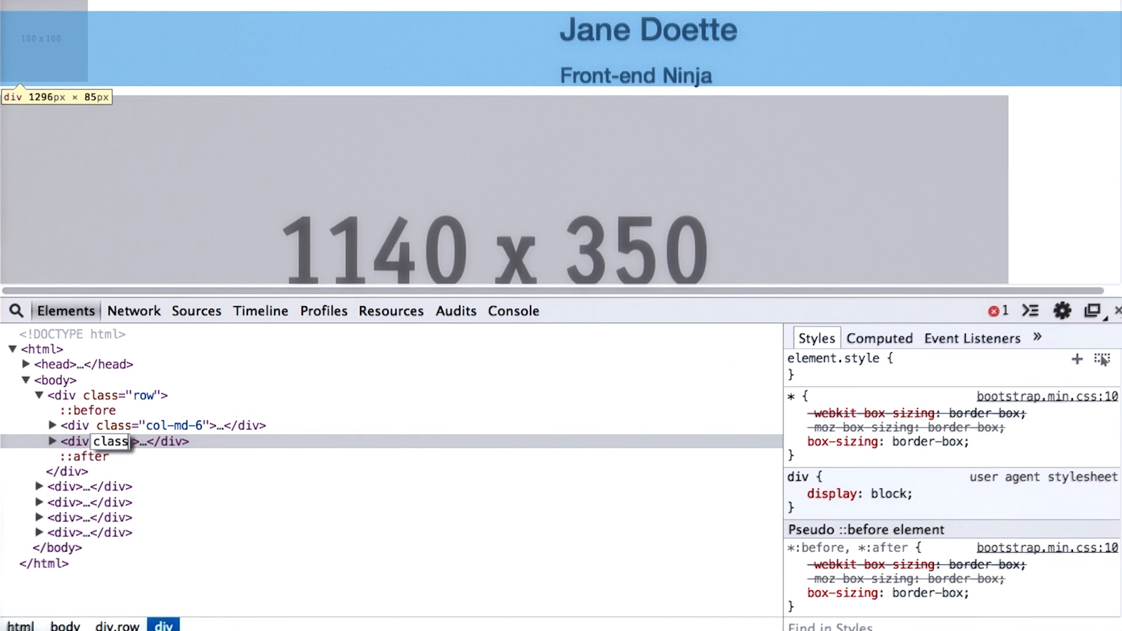
text(class="col)
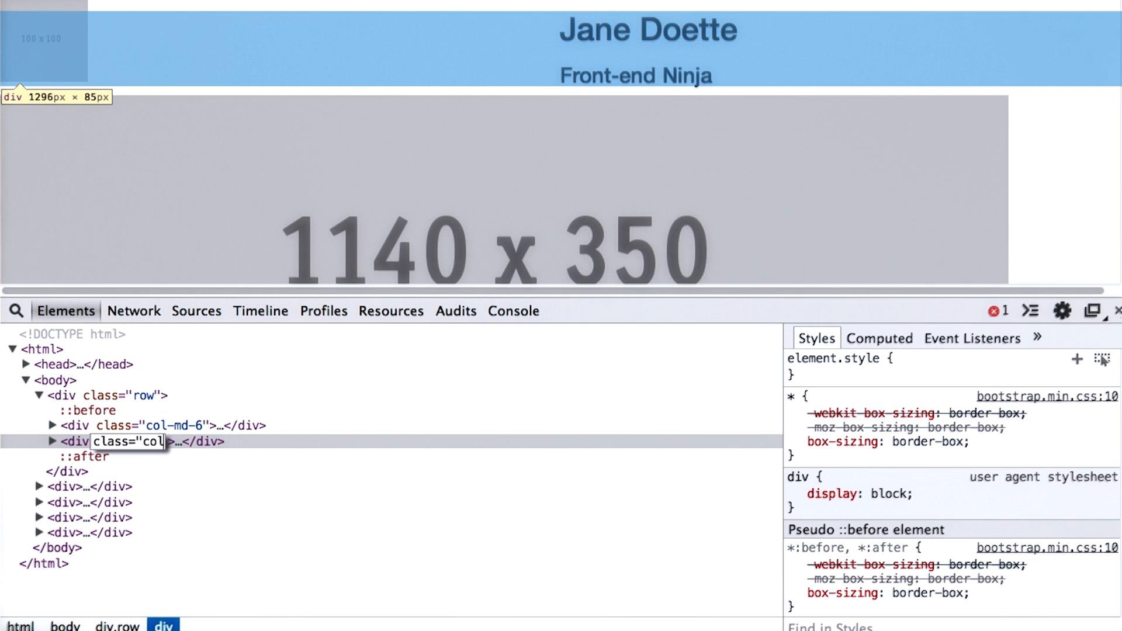
text(-md-6)
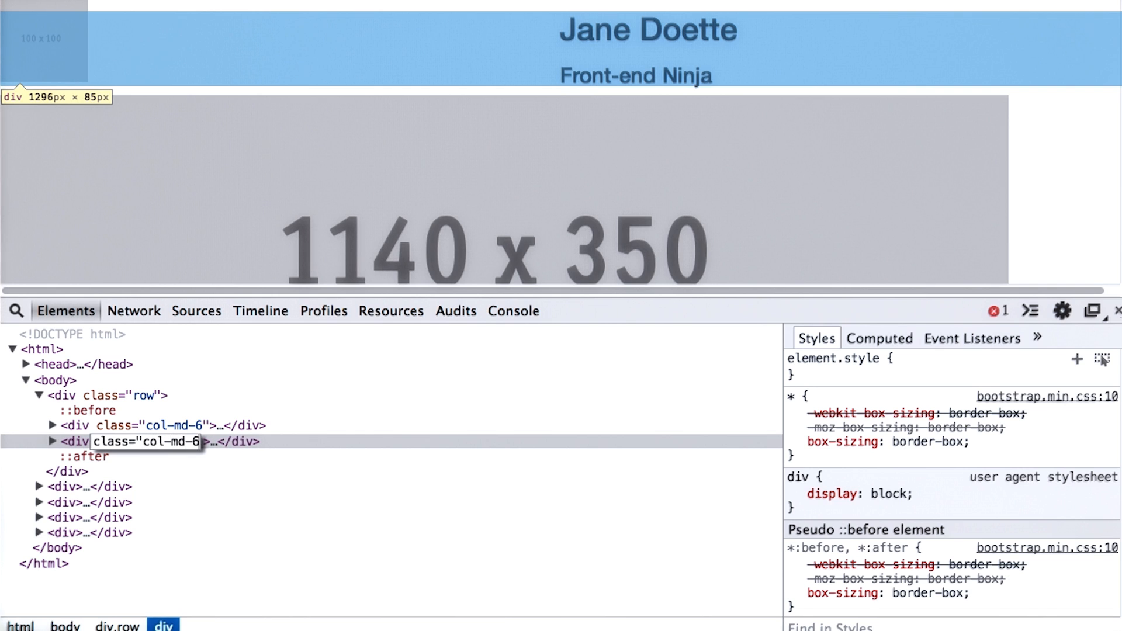
click(146, 441)
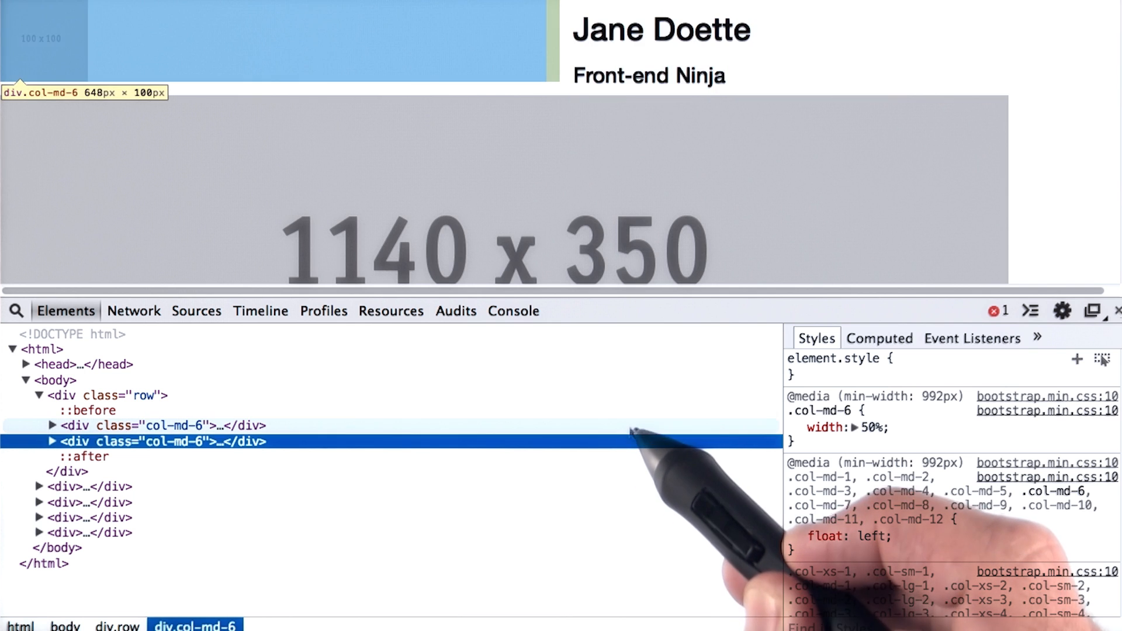
mouse_move(639, 435)
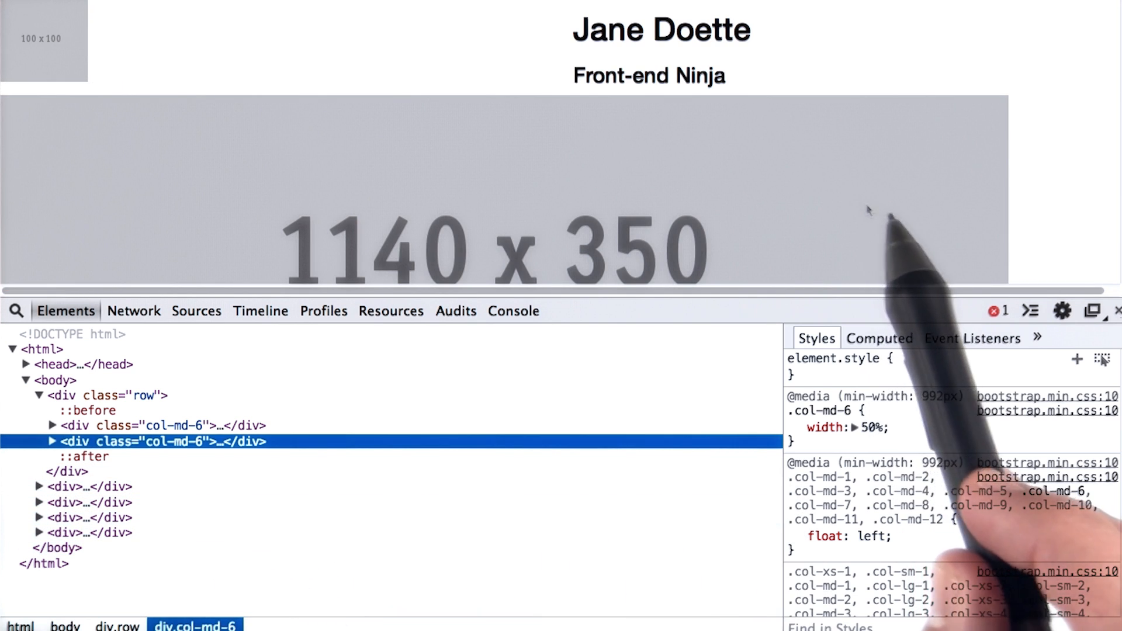
mouse_move(925, 219)
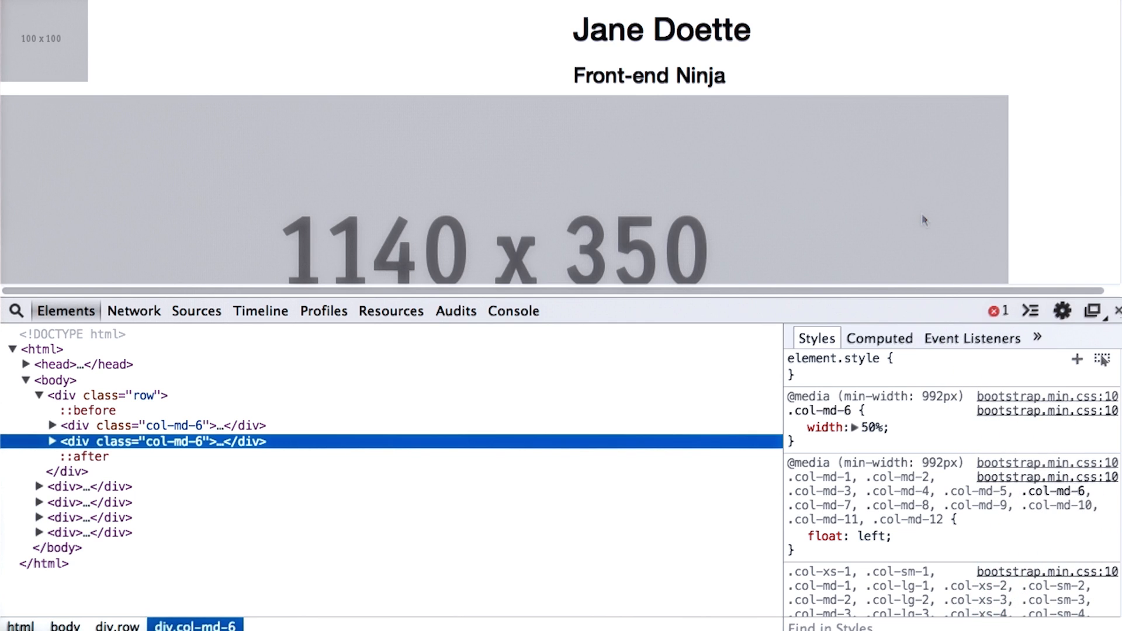